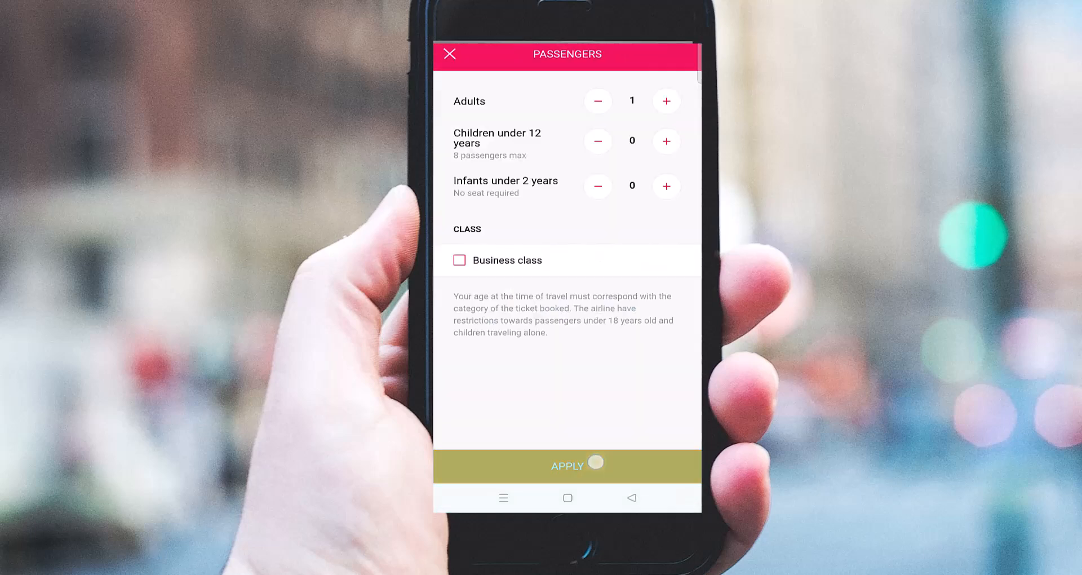
Step: Apply the one-adult Economy passengers to list Swiss DEL–LHR flights from ₹25,889
click(567, 466)
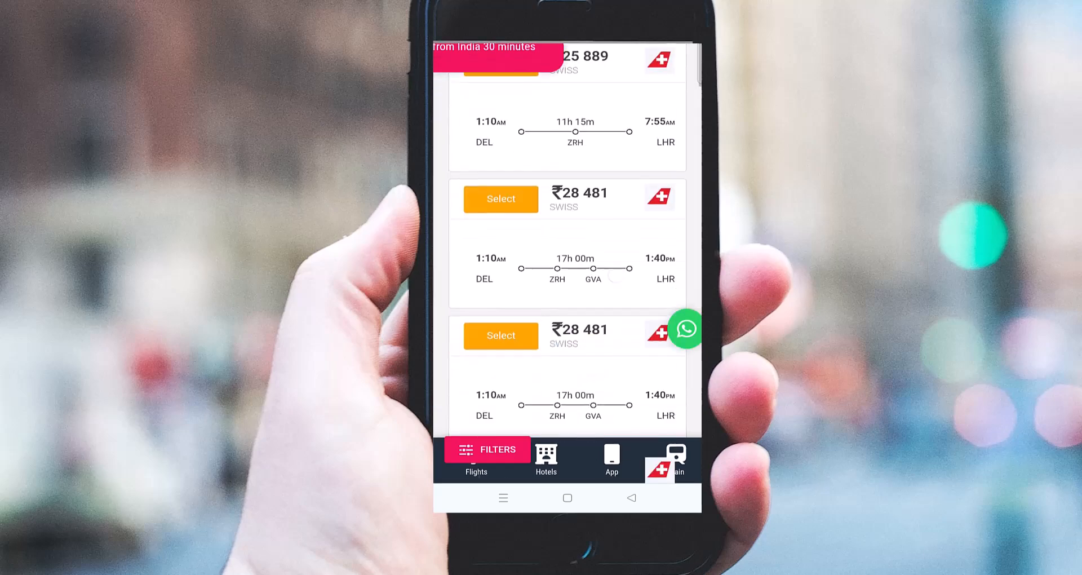